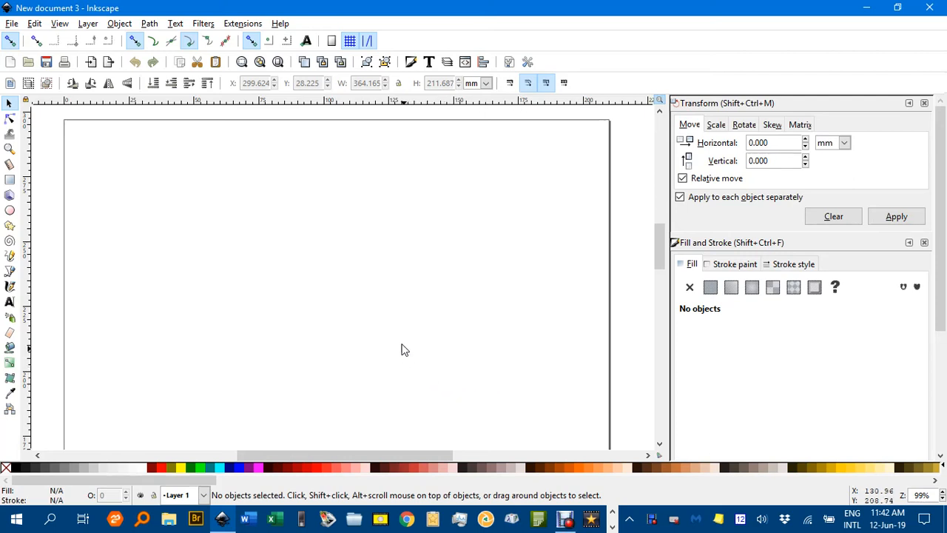
mouse_move(343, 257)
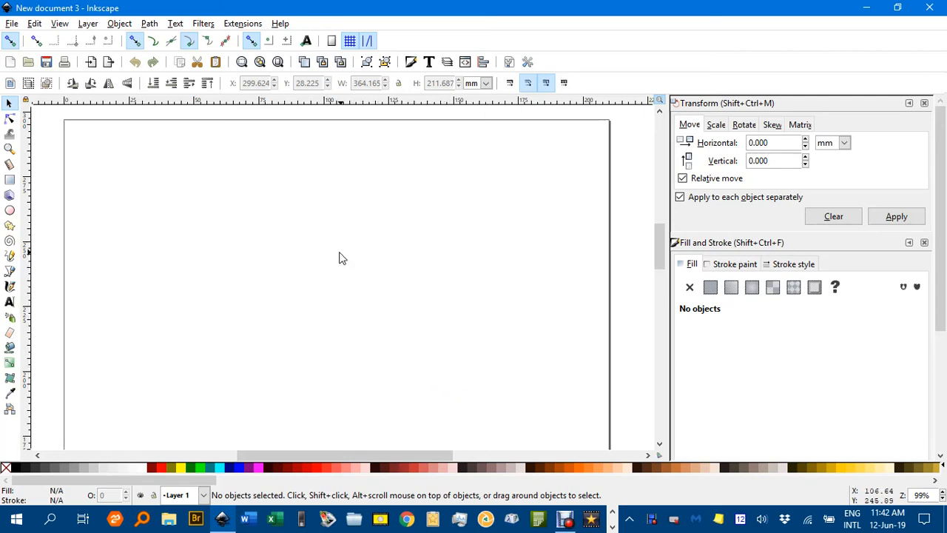
mouse_move(259, 210)
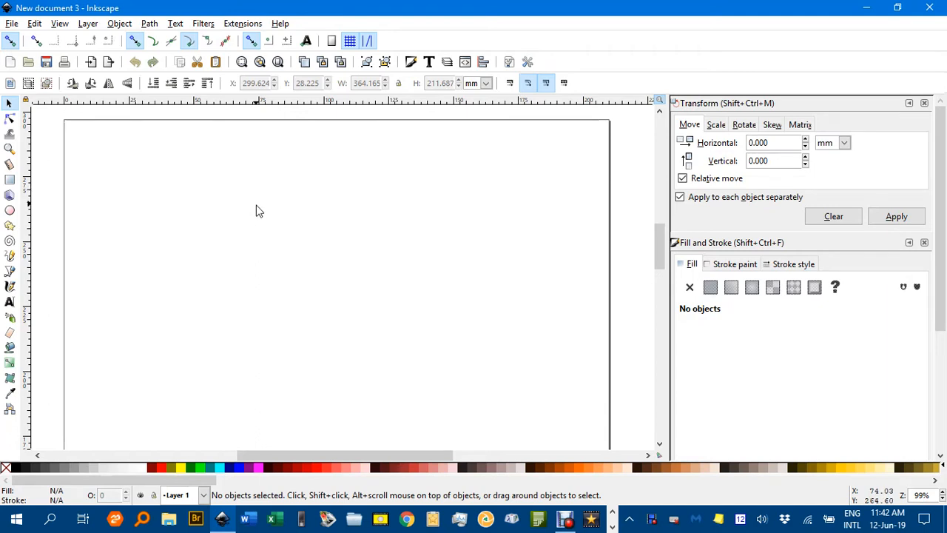
mouse_move(229, 231)
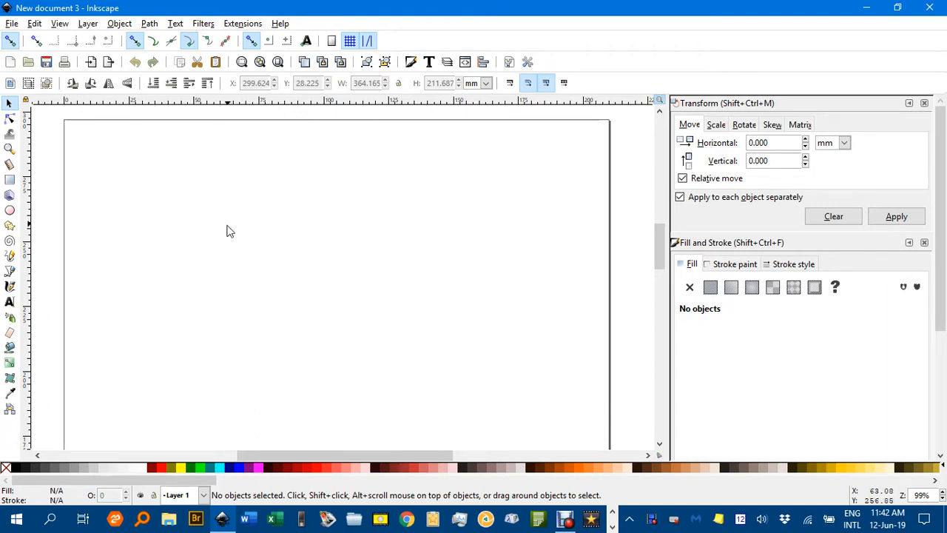
mouse_move(269, 235)
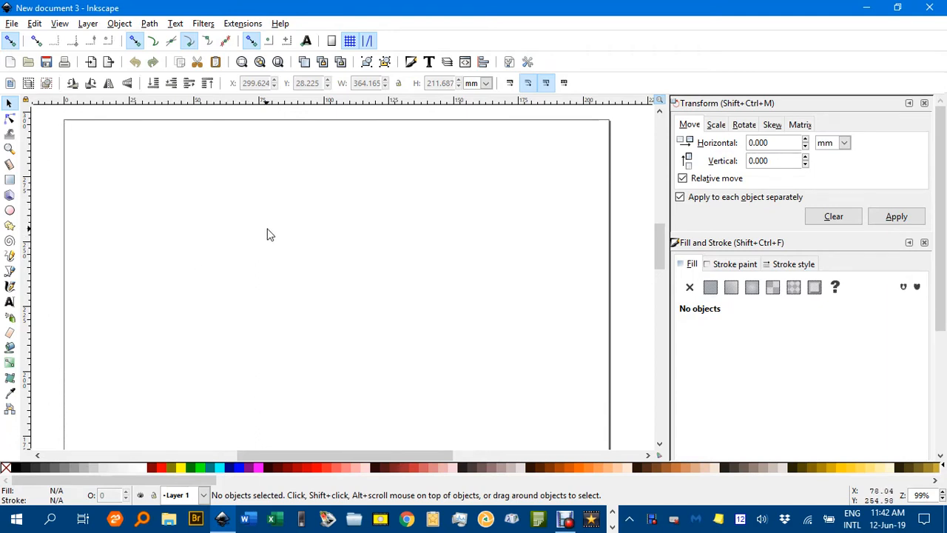
mouse_move(322, 237)
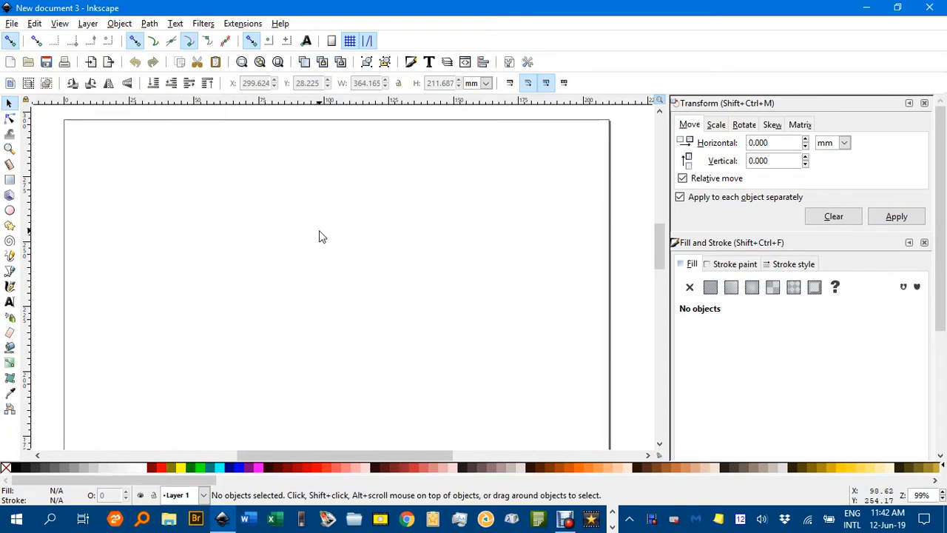
mouse_move(299, 240)
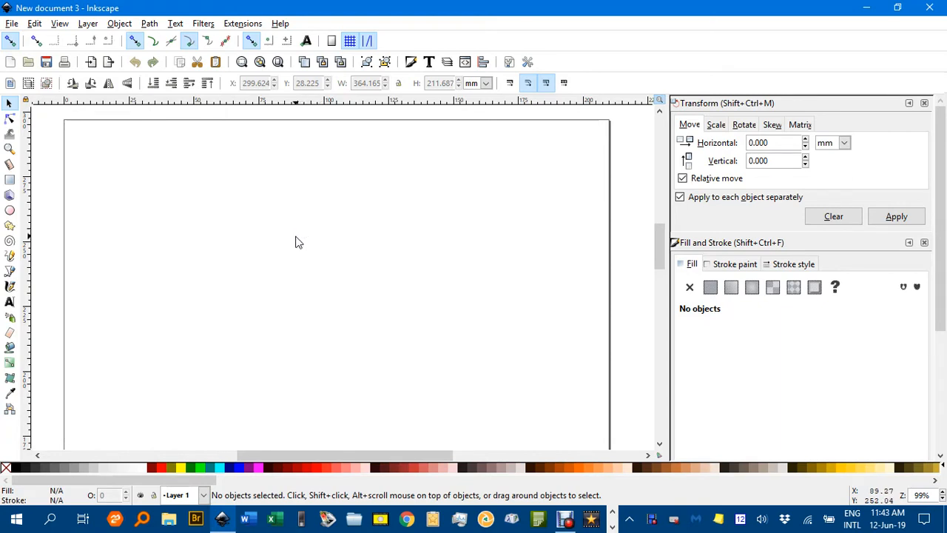
mouse_move(301, 245)
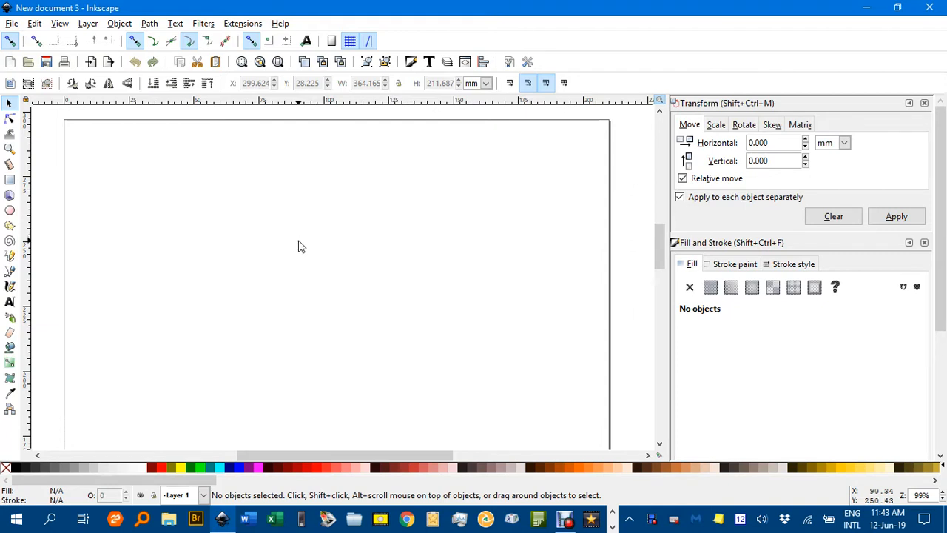
mouse_move(328, 258)
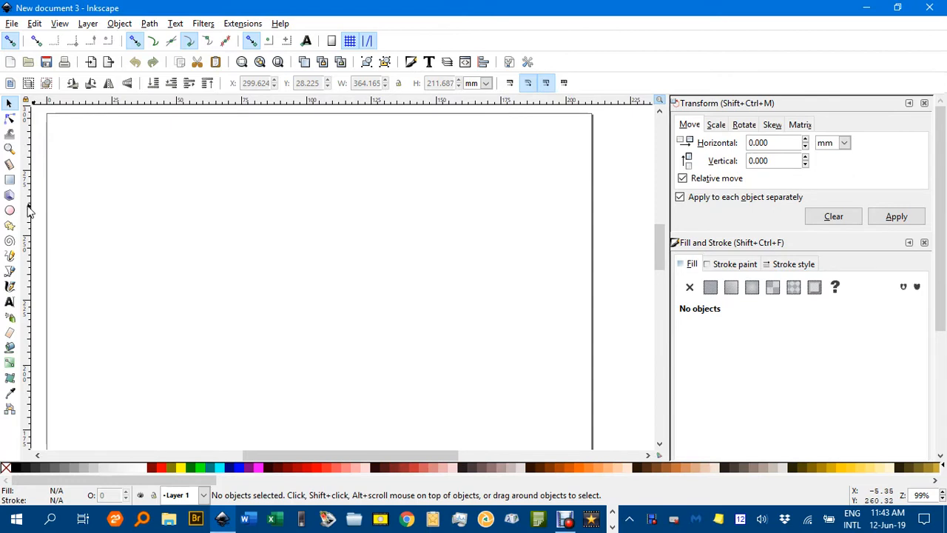
Step: Draw a small six-cornered plain polygon with the Star/Polygon tool and resize it
left_click(9, 224)
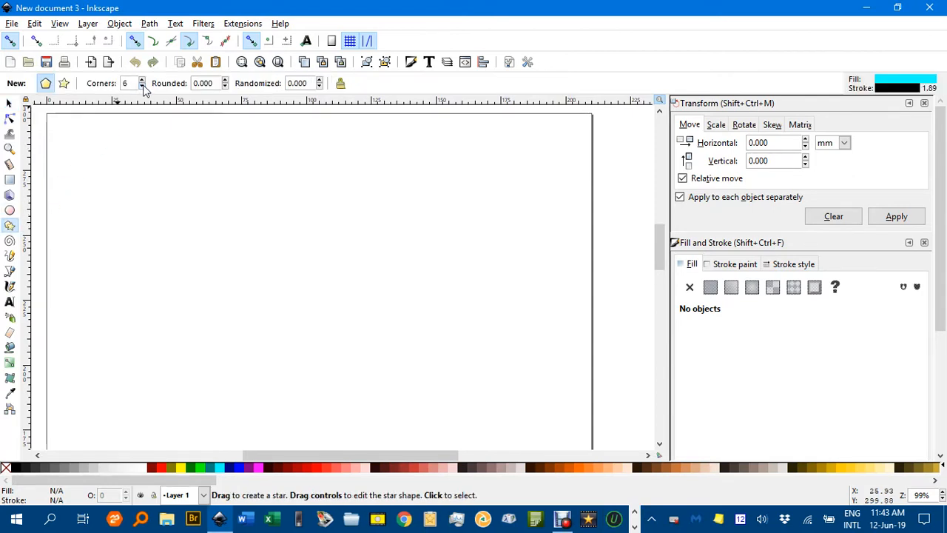
left_click(46, 83)
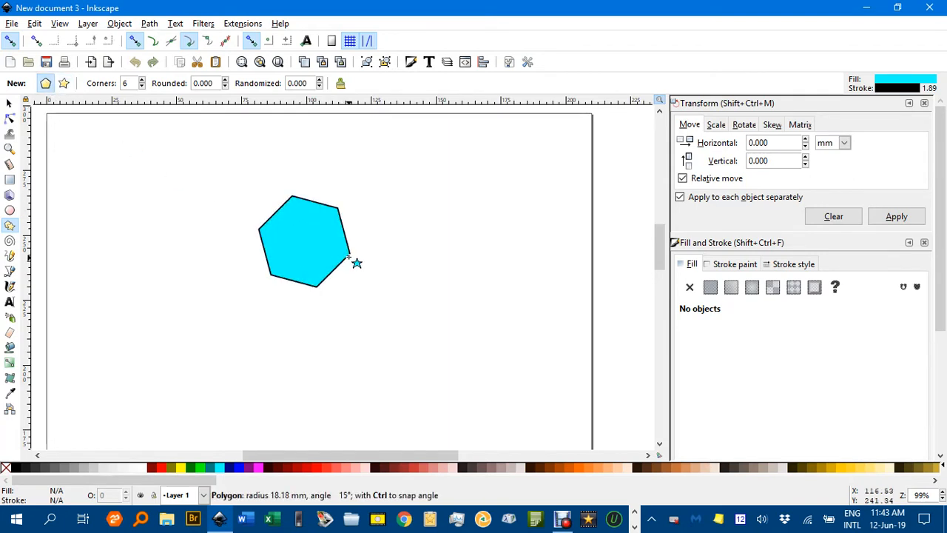
left_click_drag(358, 263, 379, 249)
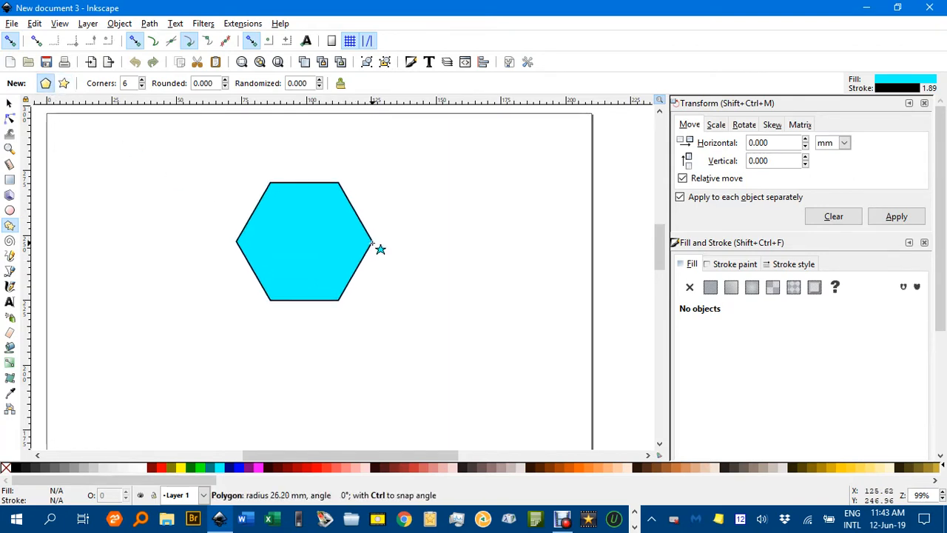
left_click(303, 241)
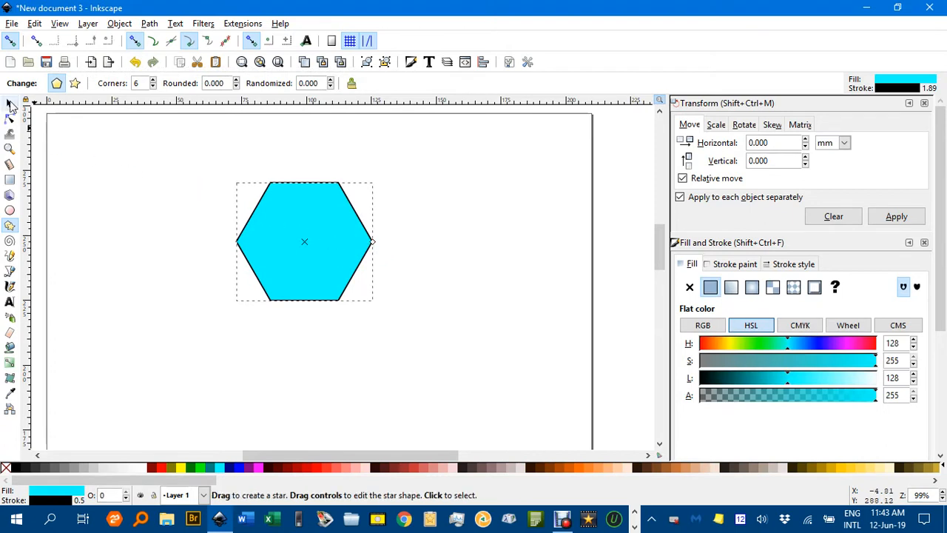
left_click(11, 104)
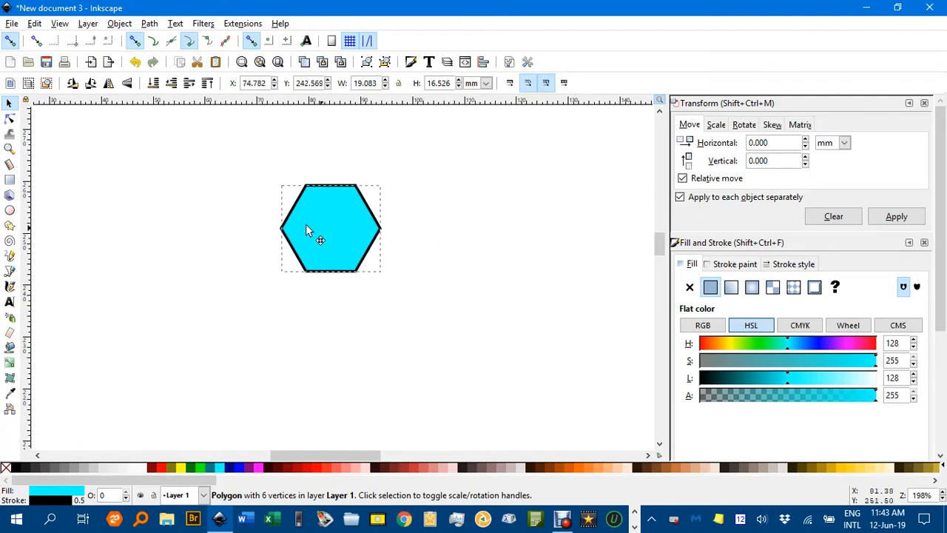
Step: Place three duplicated hexagons snapped edge to edge around the first to form a honeycomb cluster
left_click_drag(331, 230, 258, 222)
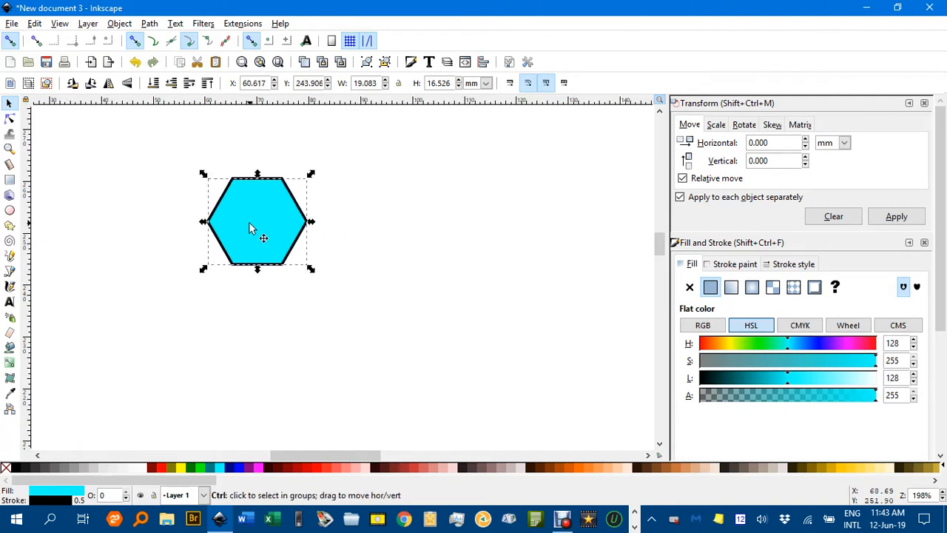
left_click_drag(257, 222, 332, 178)
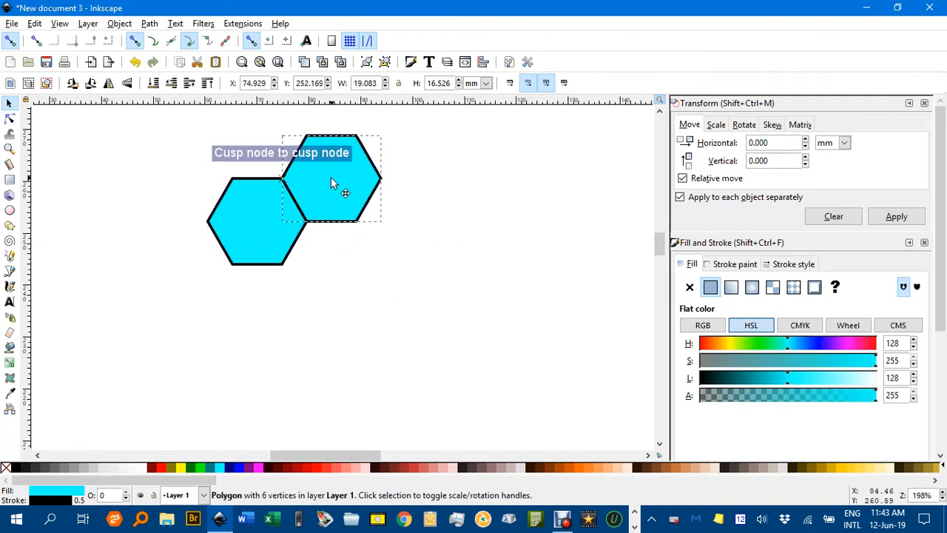
left_click_drag(331, 179, 331, 267)
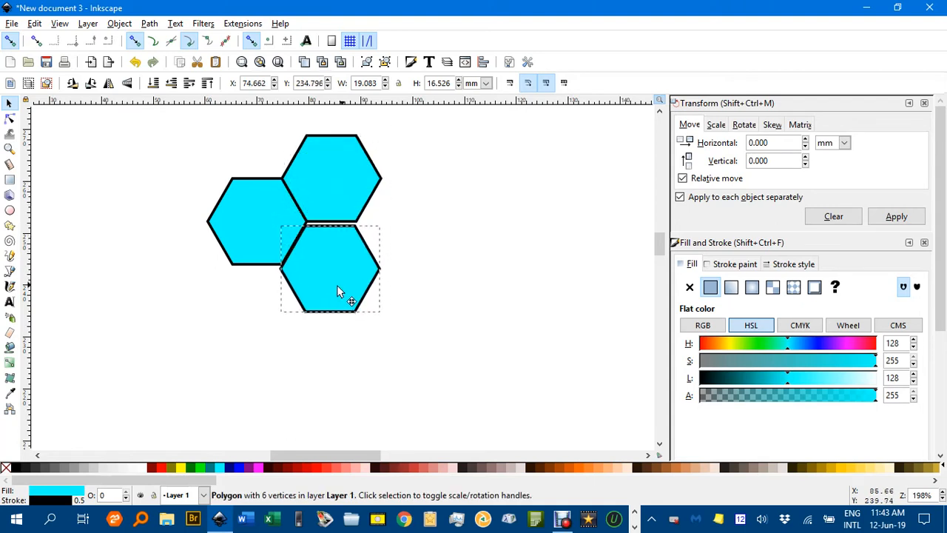
left_click_drag(338, 289, 411, 259)
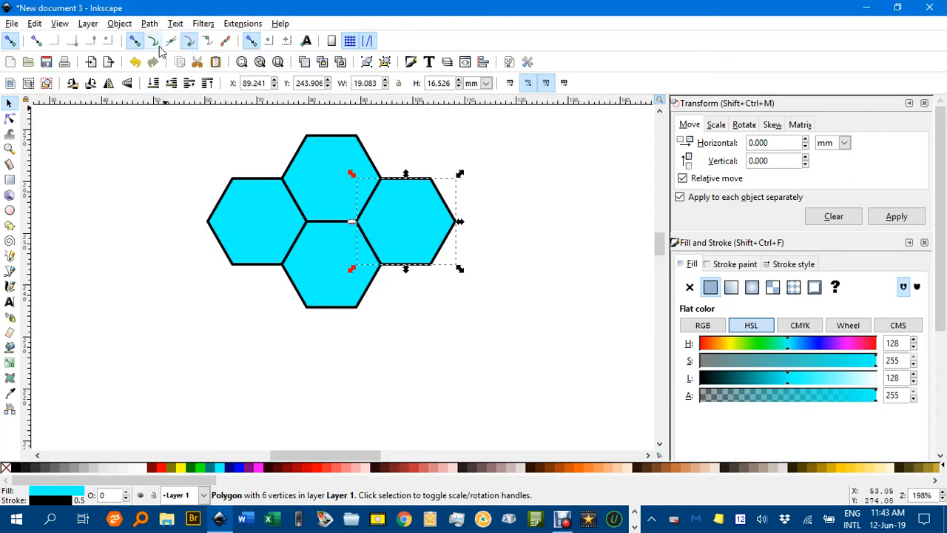
mouse_move(451, 334)
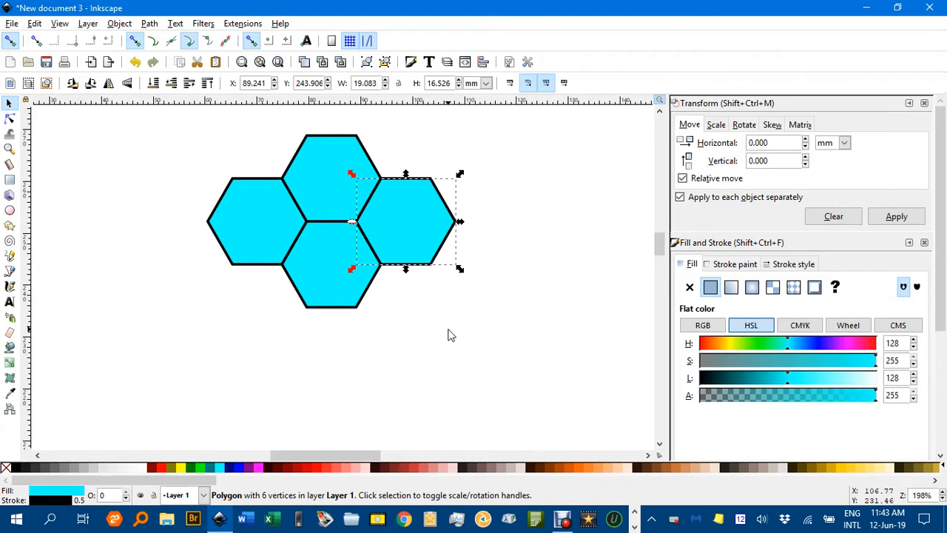
left_click(446, 331)
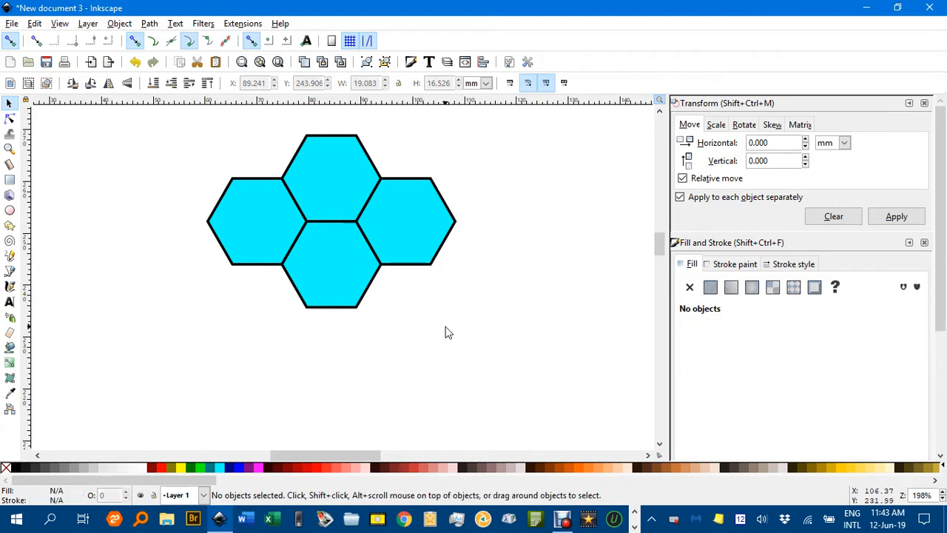
mouse_move(309, 210)
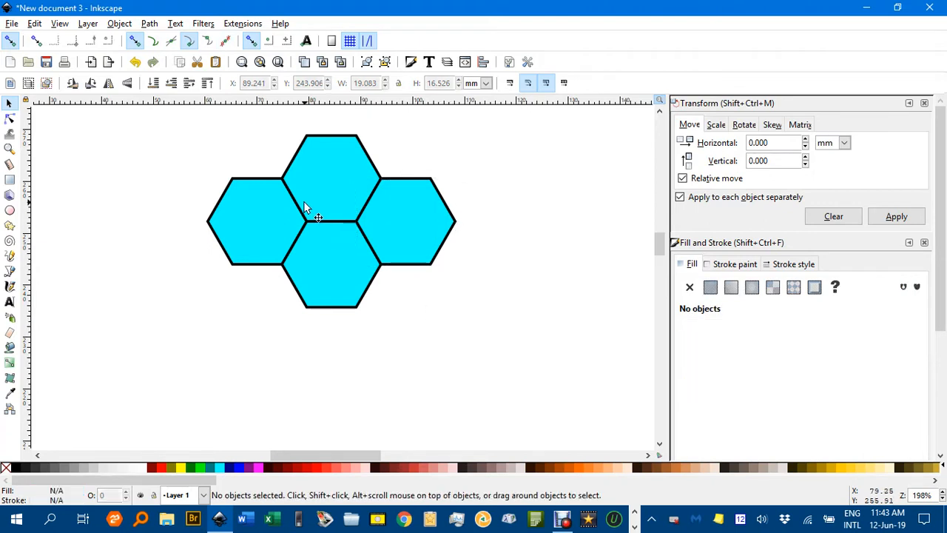
mouse_move(287, 186)
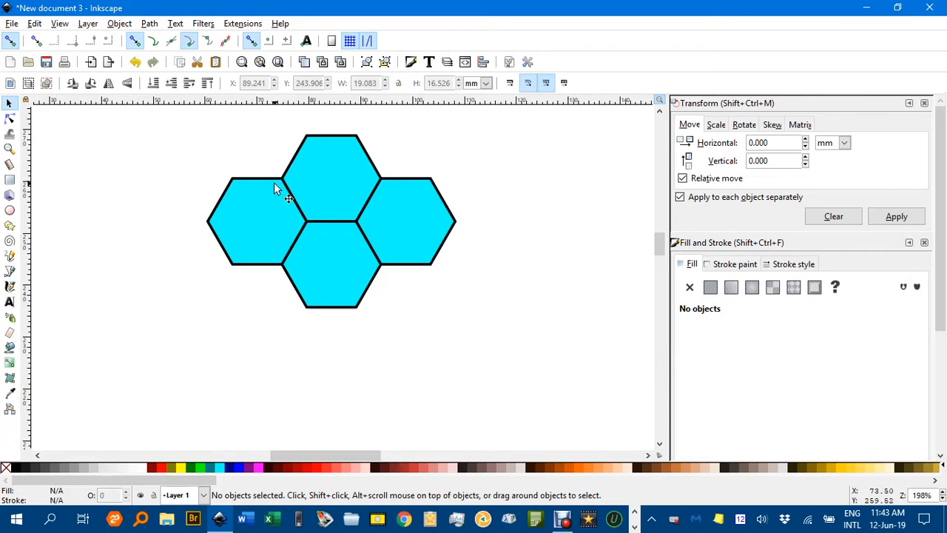
mouse_move(316, 236)
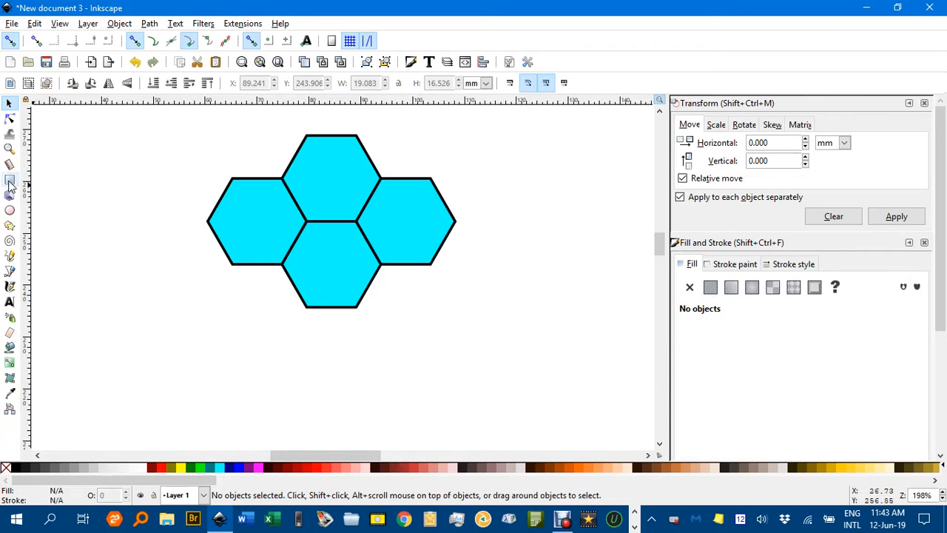
Step: Draw an unfilled rectangle snapped between opposite hexagon corners across the honeycomb centres
left_click(9, 179)
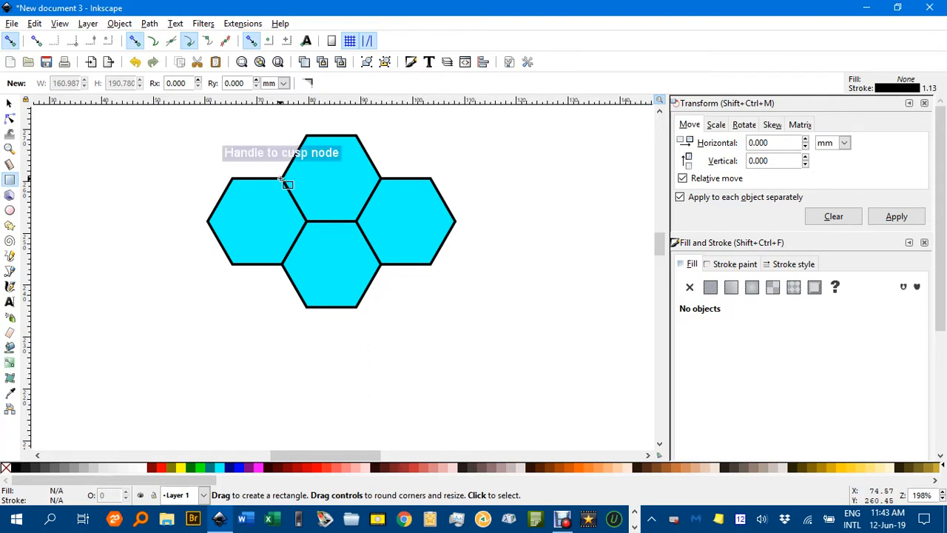
left_click_drag(287, 183, 384, 183)
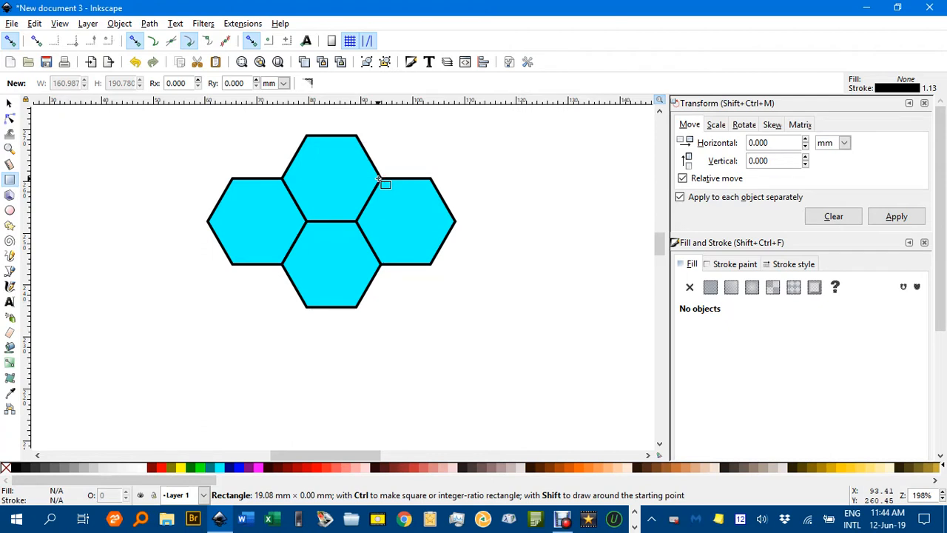
left_click_drag(382, 184, 390, 231)
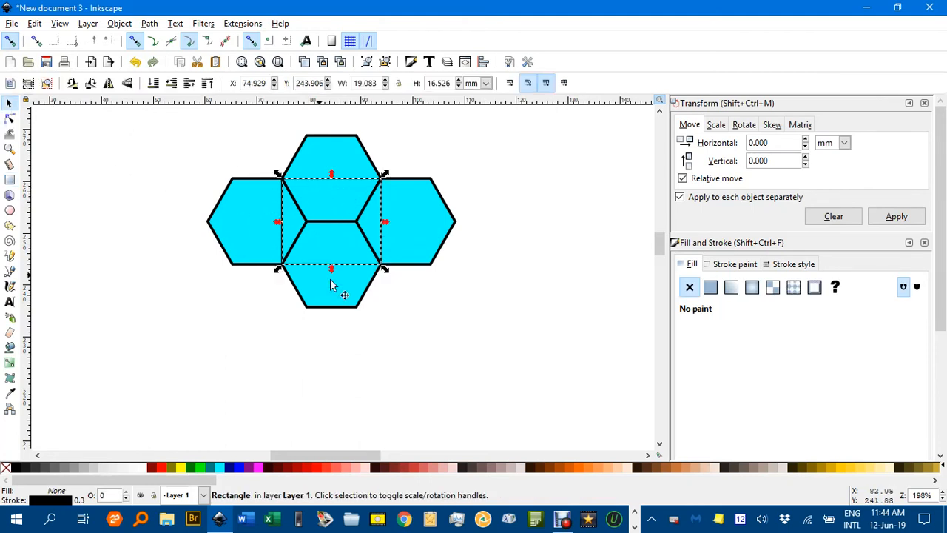
mouse_move(386, 225)
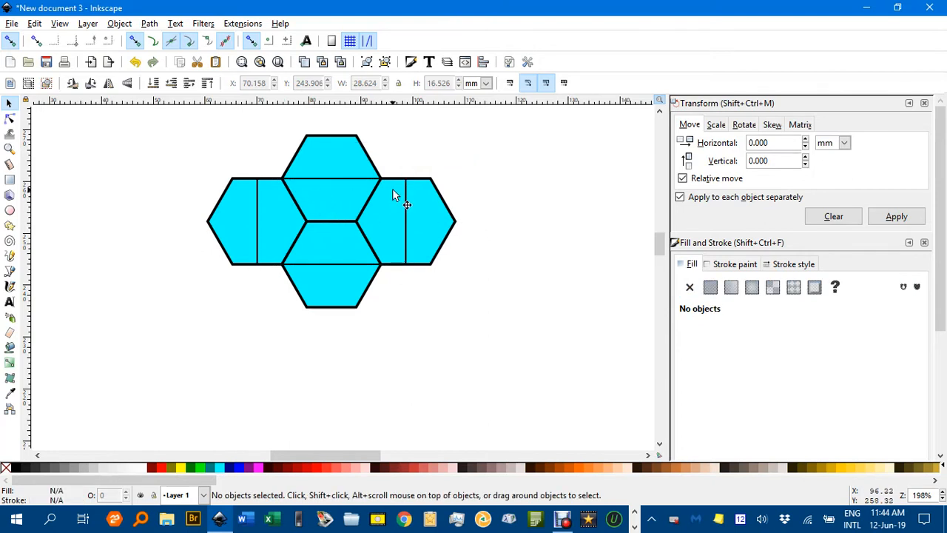
mouse_move(392, 230)
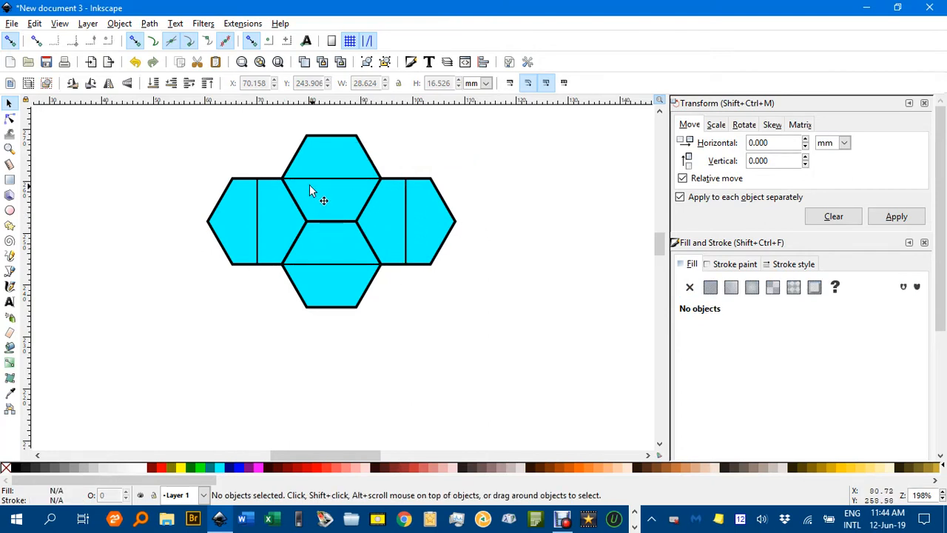
mouse_move(323, 200)
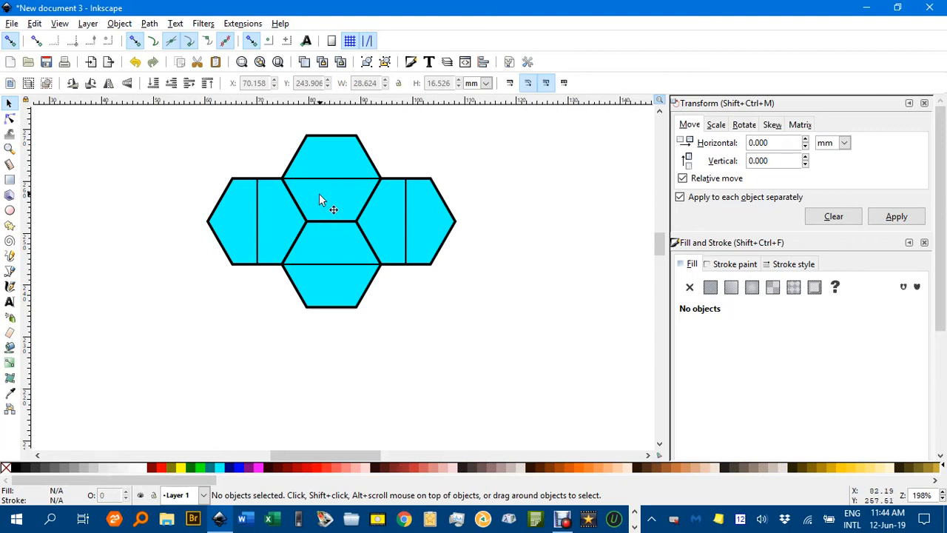
Step: Recolour the four selected hexagons from cyan to the yellow palette swatch
left_click(331, 156)
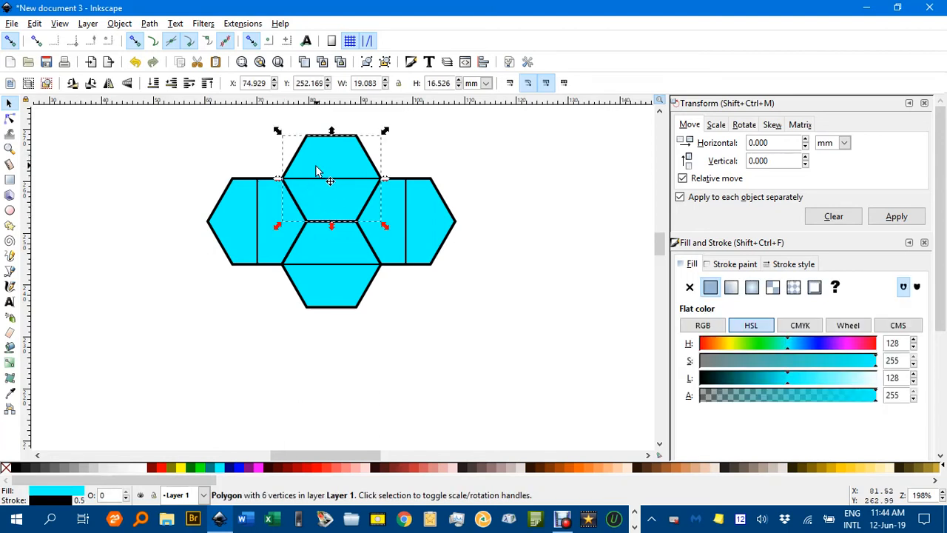
mouse_move(251, 224)
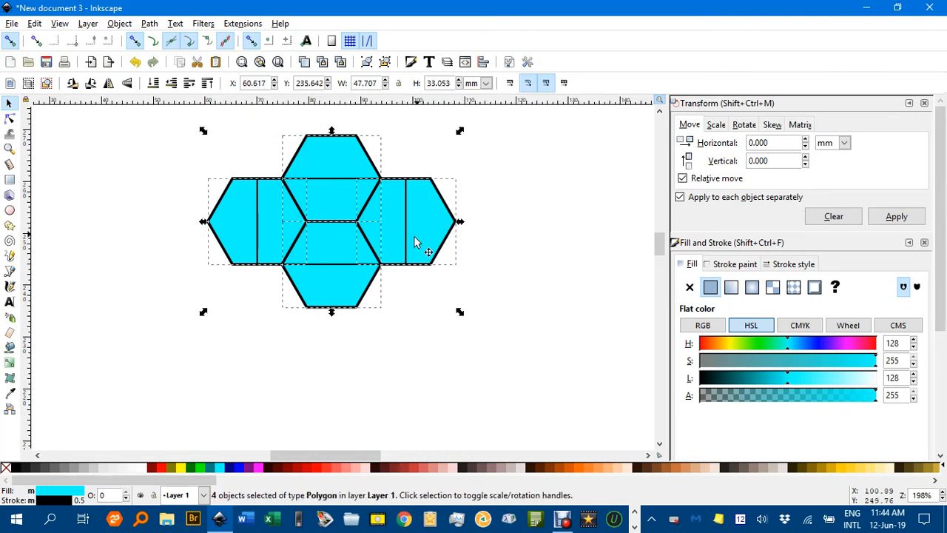
mouse_move(181, 467)
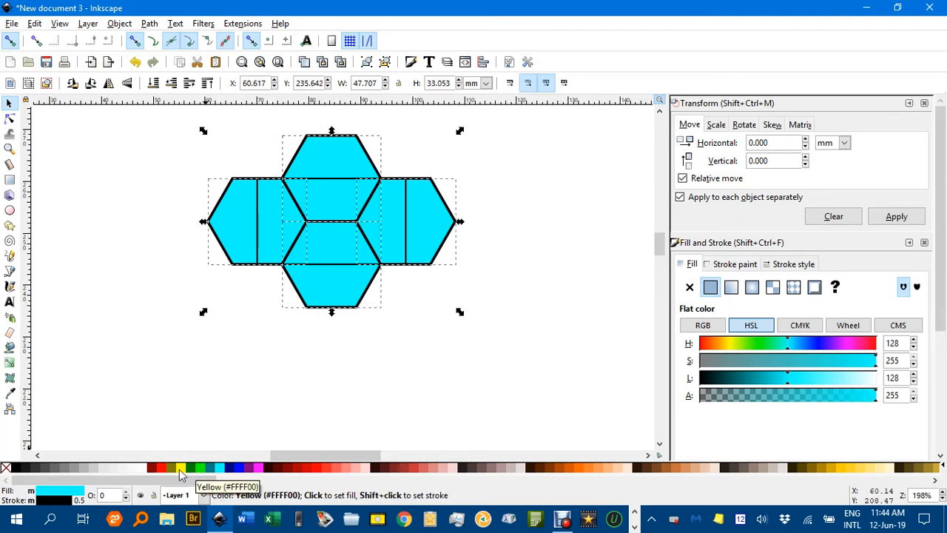
left_click(181, 468)
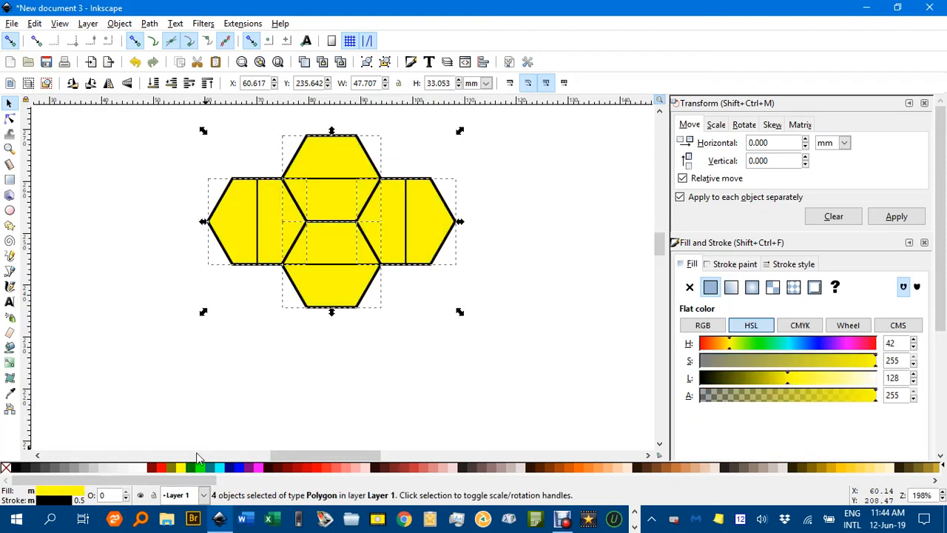
left_click(337, 377)
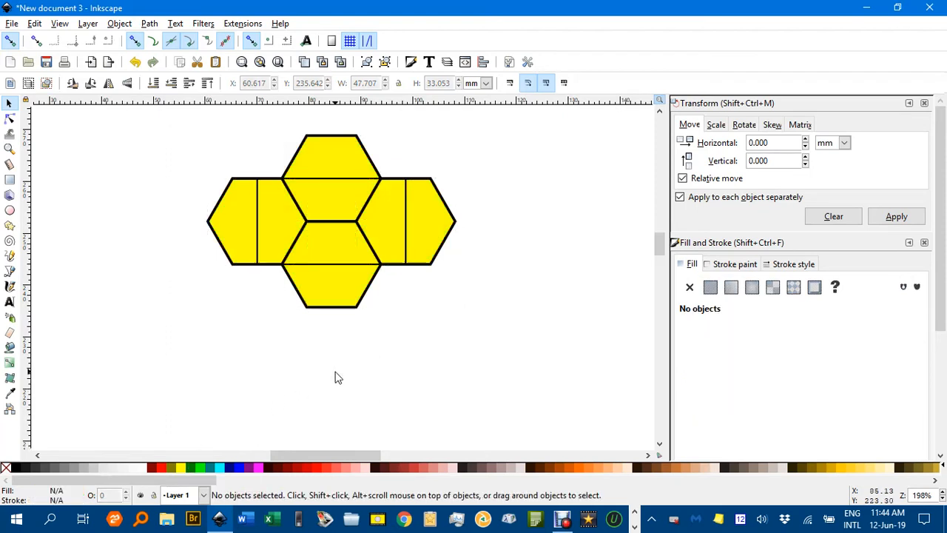
mouse_move(269, 222)
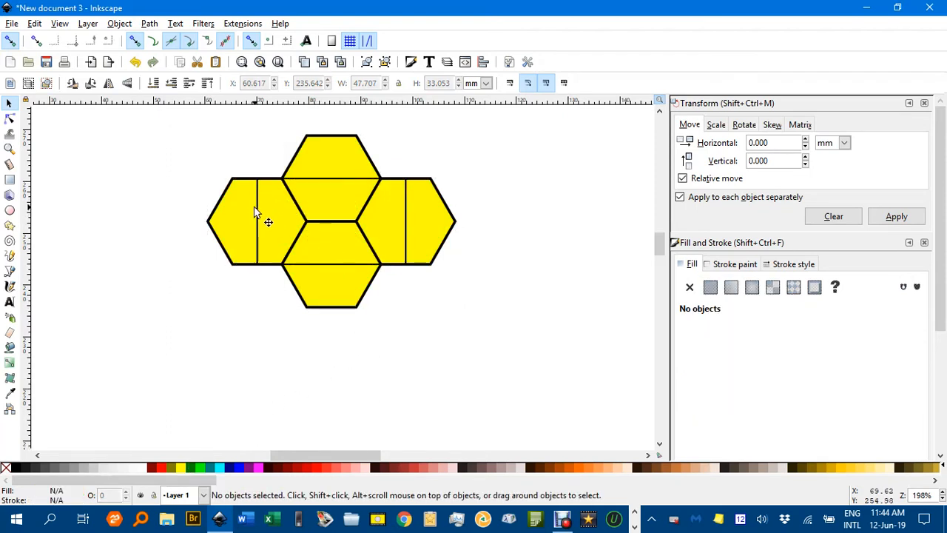
Step: Select the rectangle, then all five objects on the canvas with Ctrl+A
left_click(332, 200)
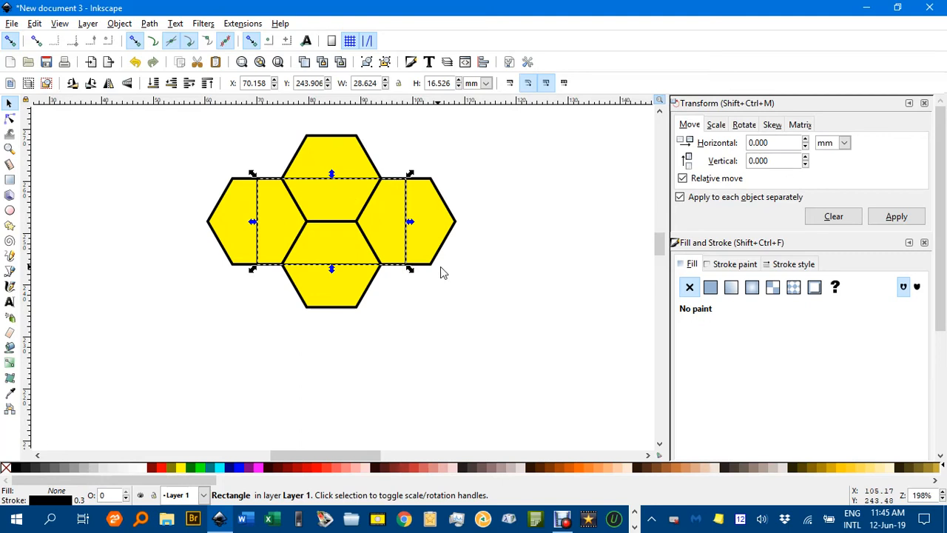
mouse_move(411, 189)
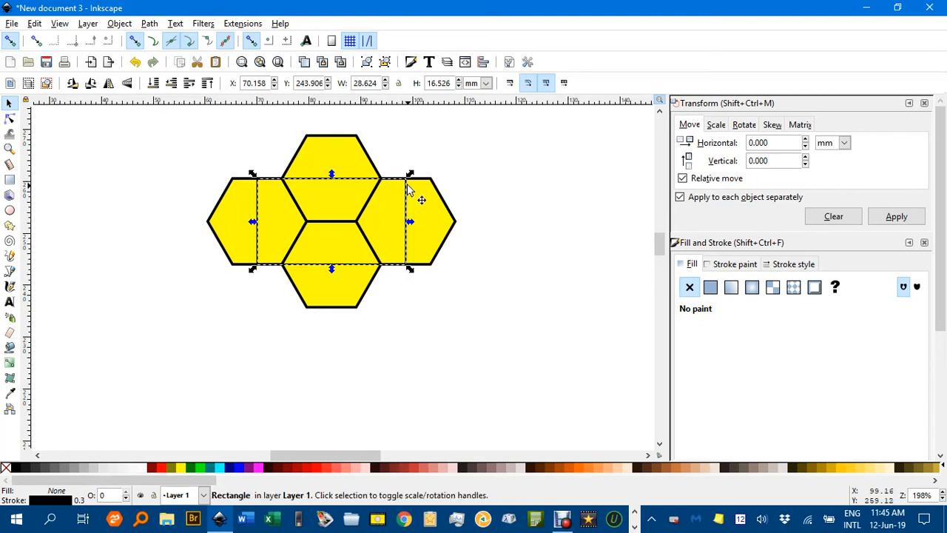
mouse_move(403, 183)
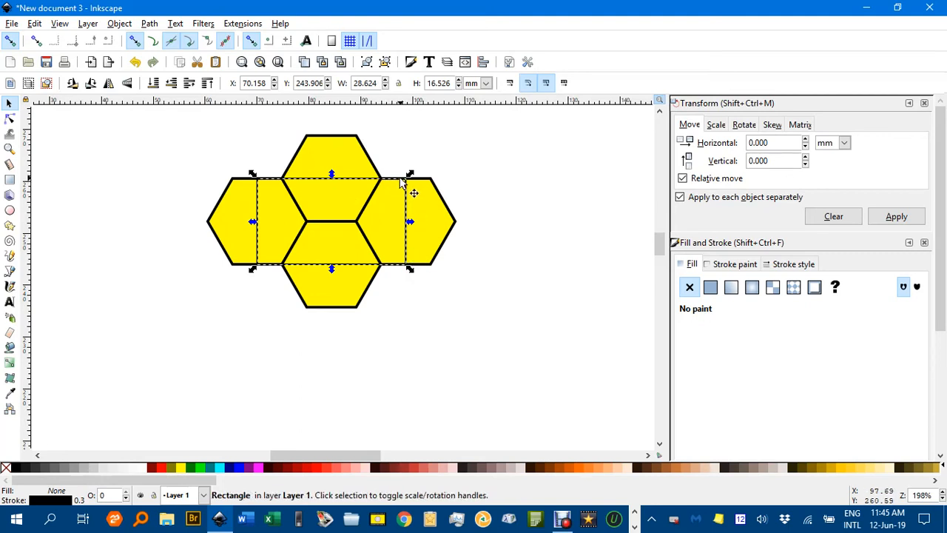
mouse_move(450, 260)
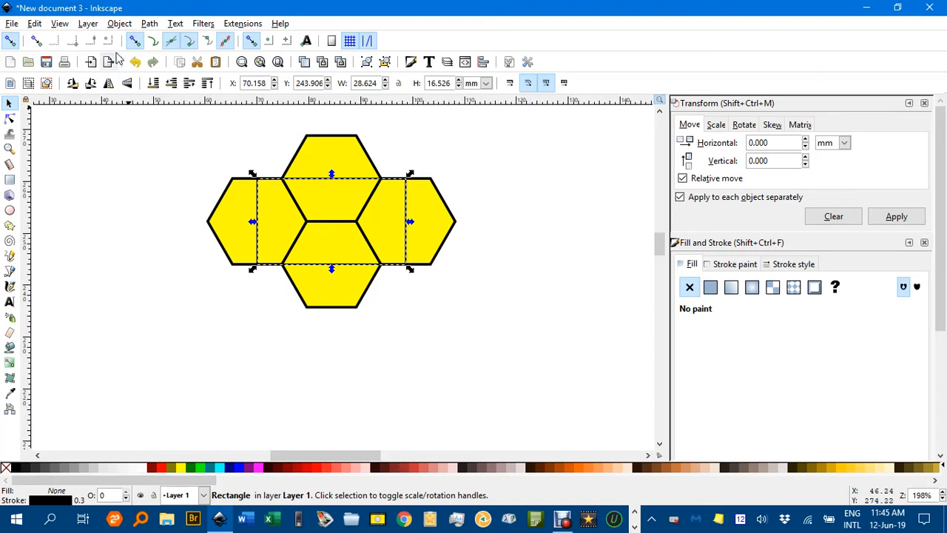
key("ctrl+a")
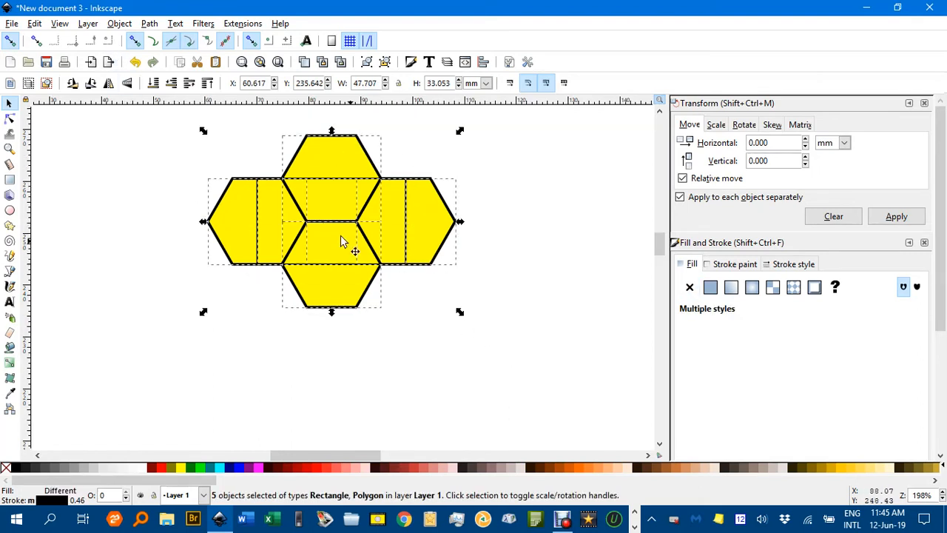
Step: Apply Object > Clip > Set so the hexagons are clipped to the rectangle tile
left_click(118, 23)
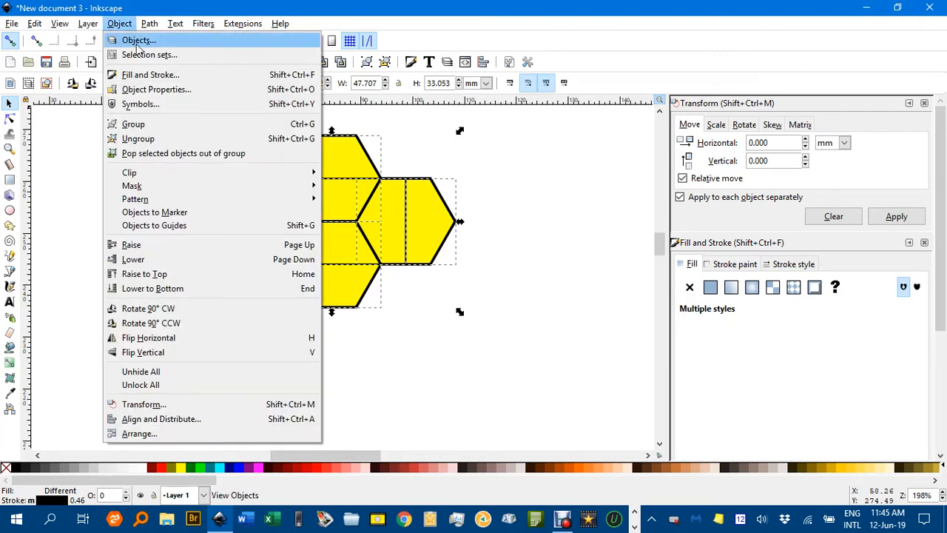
mouse_move(129, 171)
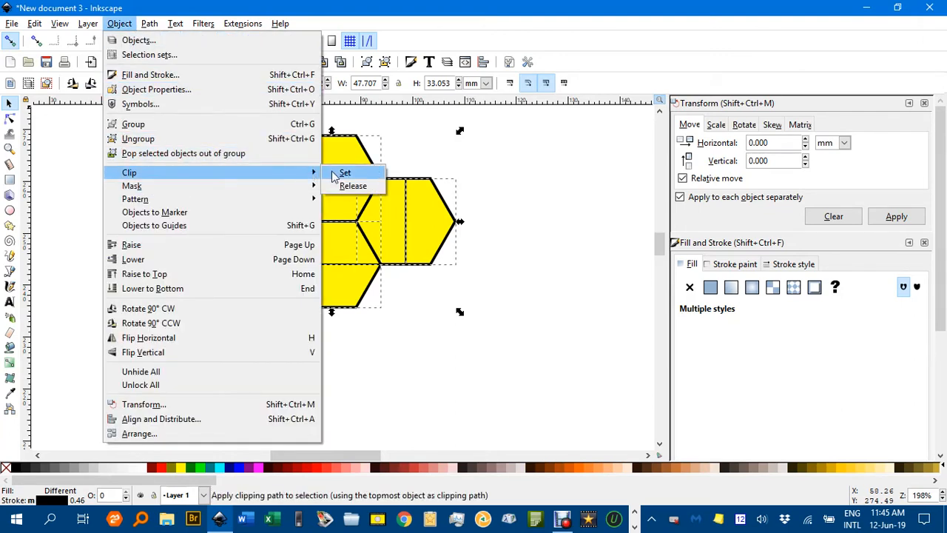
left_click(344, 171)
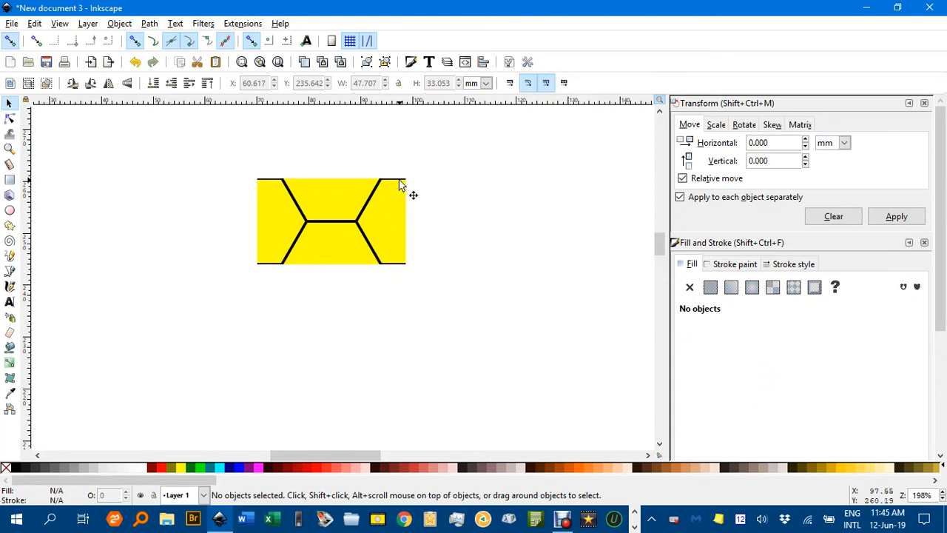
mouse_move(289, 184)
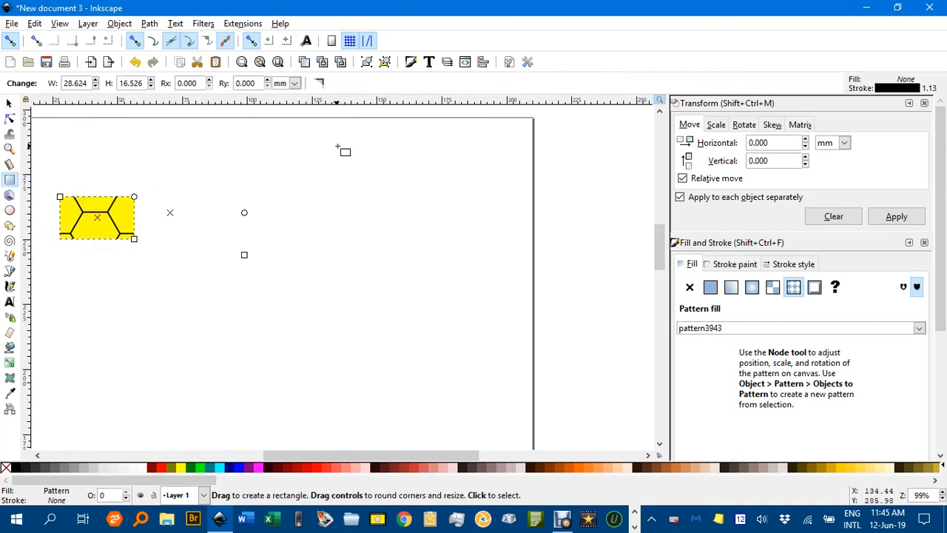
Step: Draw a large rectangle on the right and give it the yellow hexagon pattern fill
left_click_drag(343, 151, 620, 420)
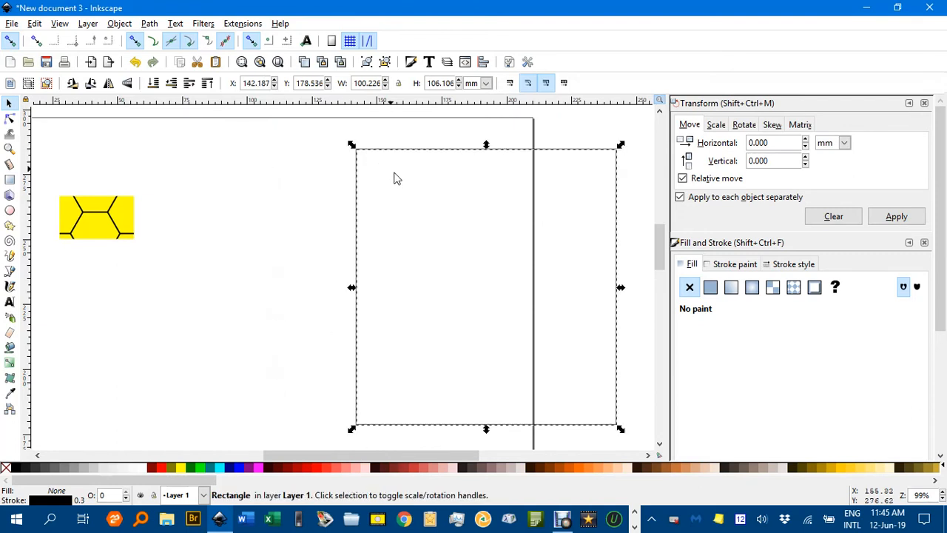
left_click(793, 287)
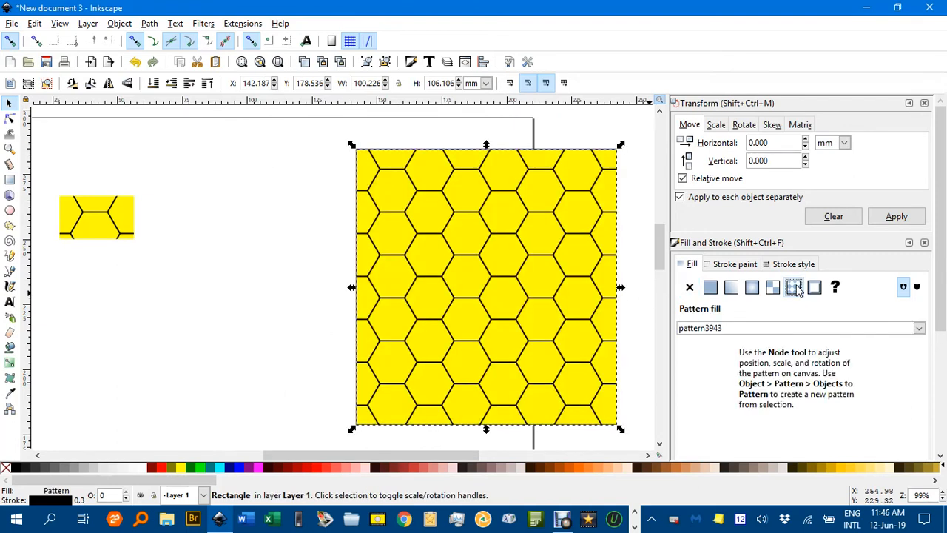
left_click(793, 287)
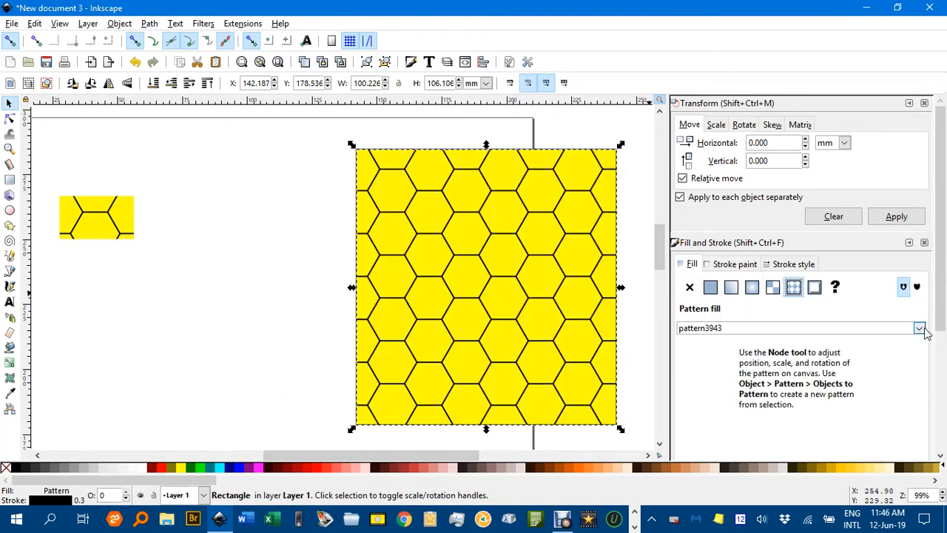
left_click(920, 329)
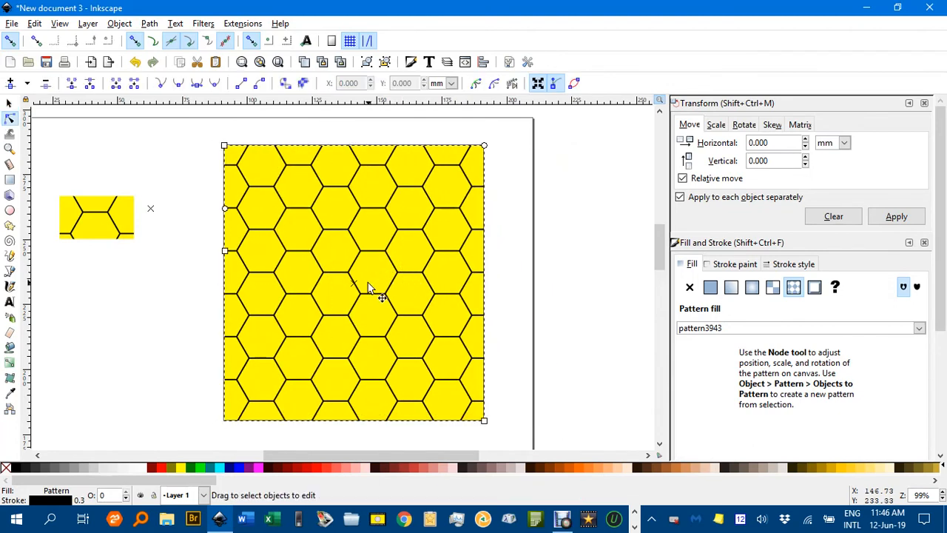
mouse_move(210, 214)
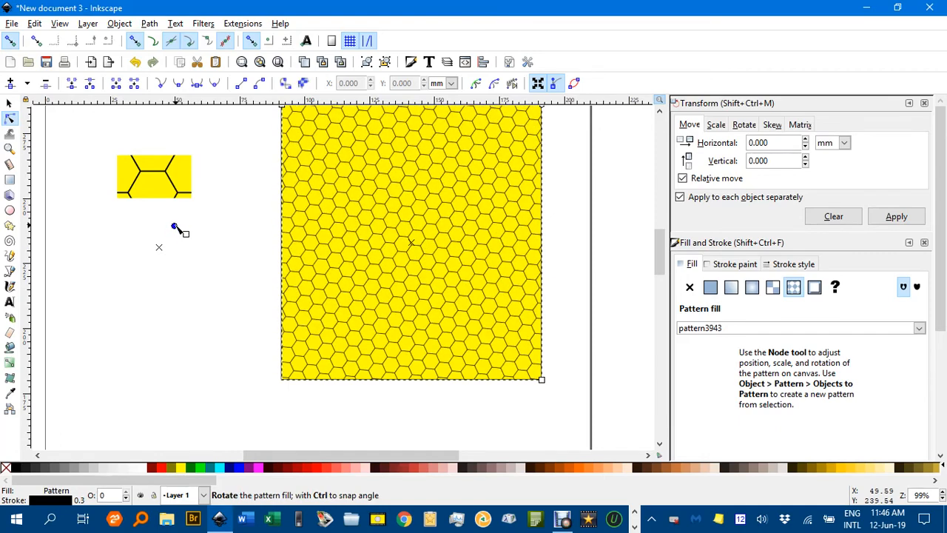
Step: Drag the pattern handles to shrink and re-angle the honeycomb into many smaller cells
left_click_drag(174, 225, 179, 229)
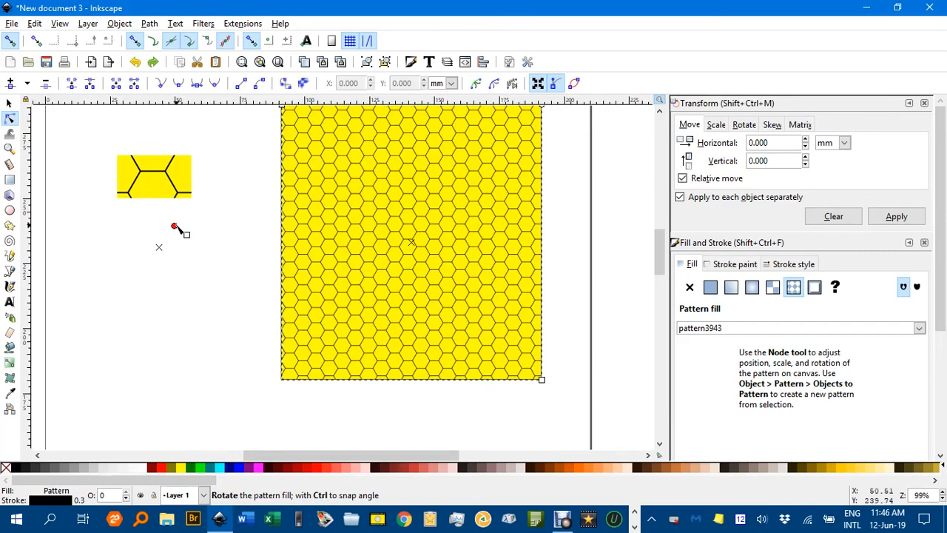
left_click_drag(175, 228, 159, 224)
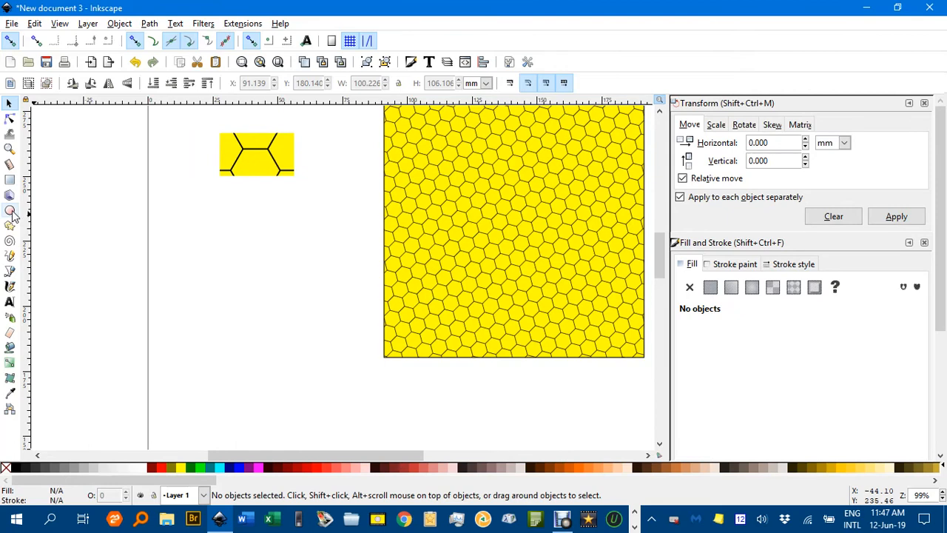
Step: Draw a circle with the Ellipse tool and fill it with the hexagon pattern
left_click(10, 210)
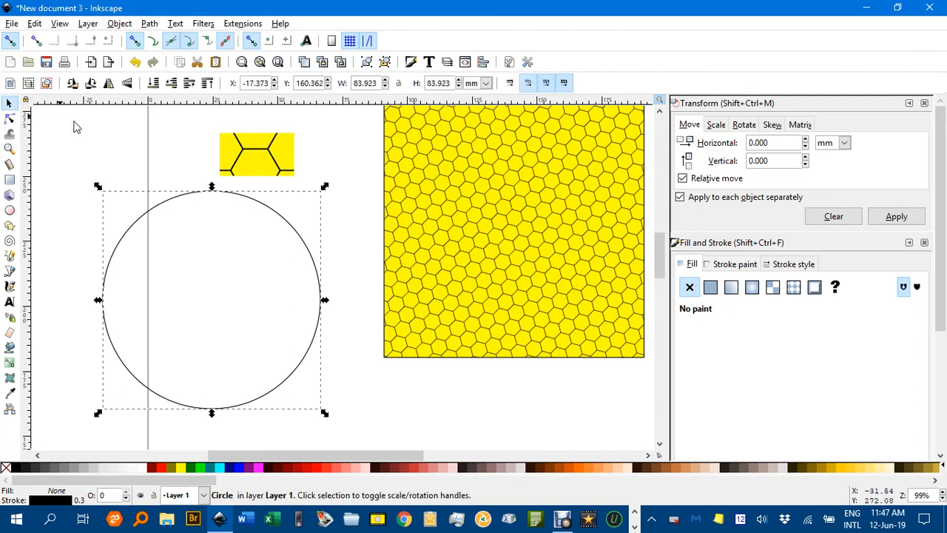
left_click(793, 287)
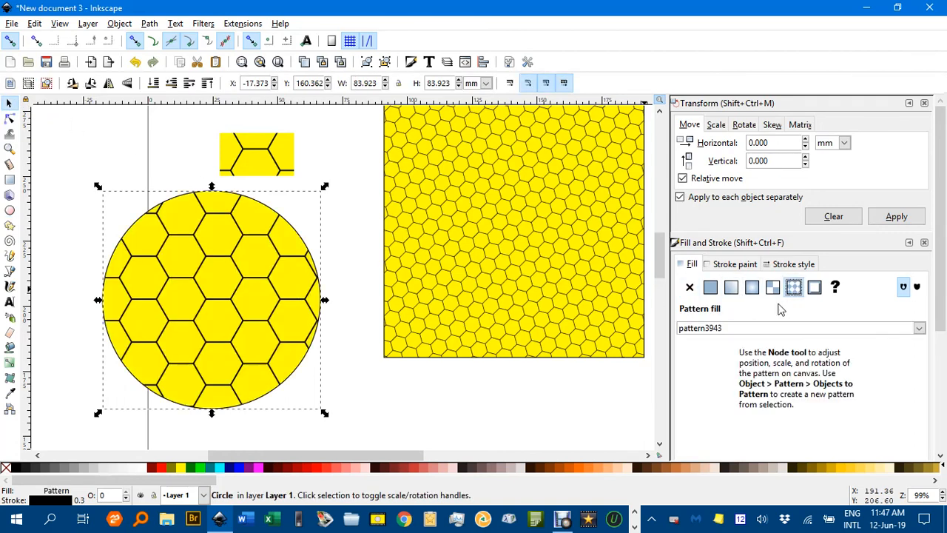